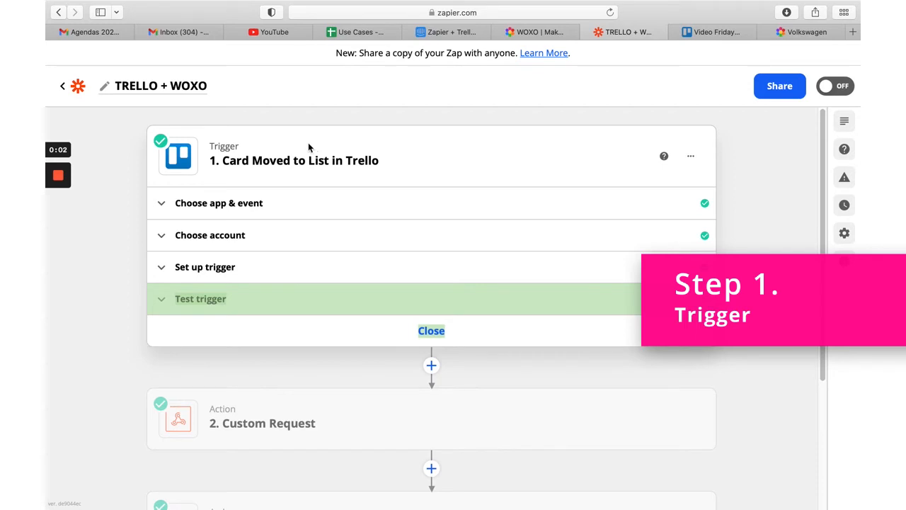
mouse_move(173, 207)
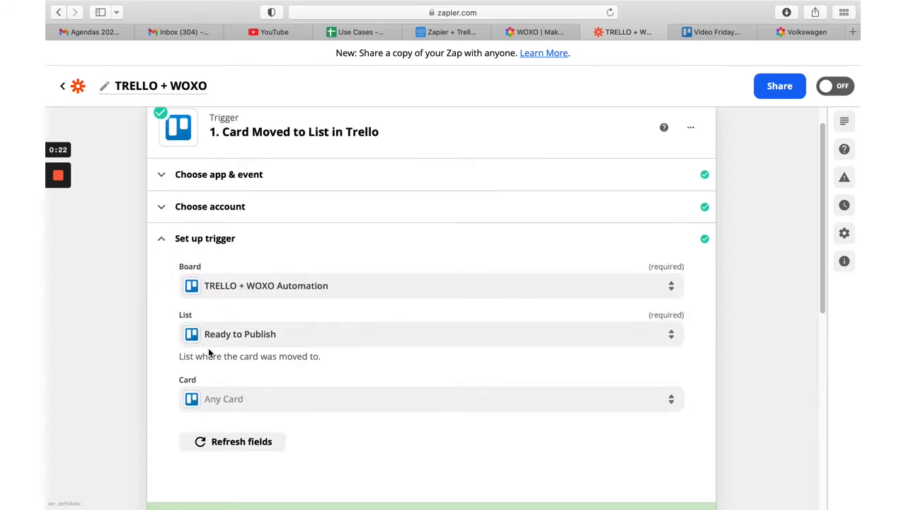
Step: Compare the trigger's list against the Trello board's Ready to Publish list, then return to Zapier
left_click(711, 32)
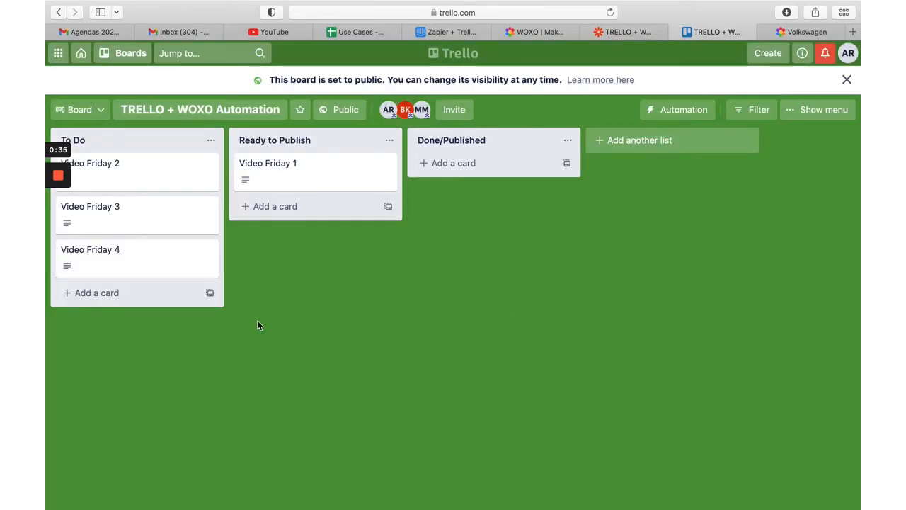
left_click(274, 141)
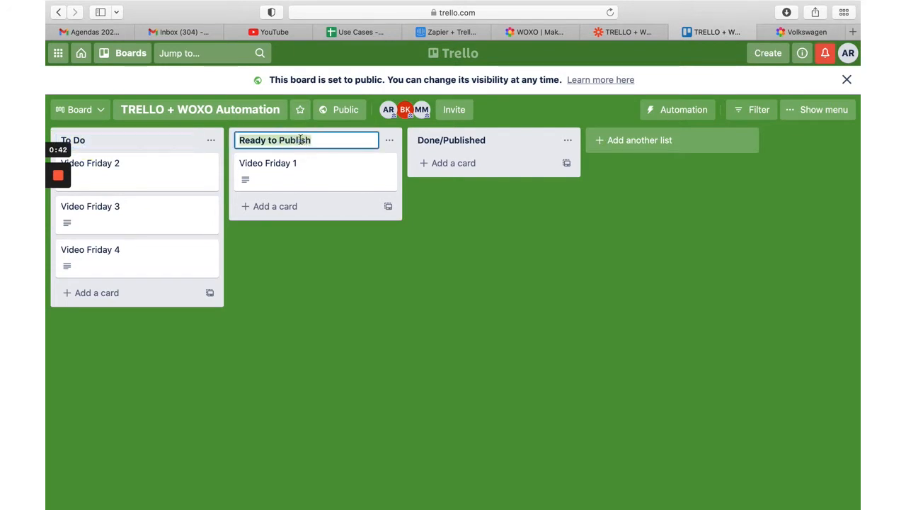
left_click(446, 32)
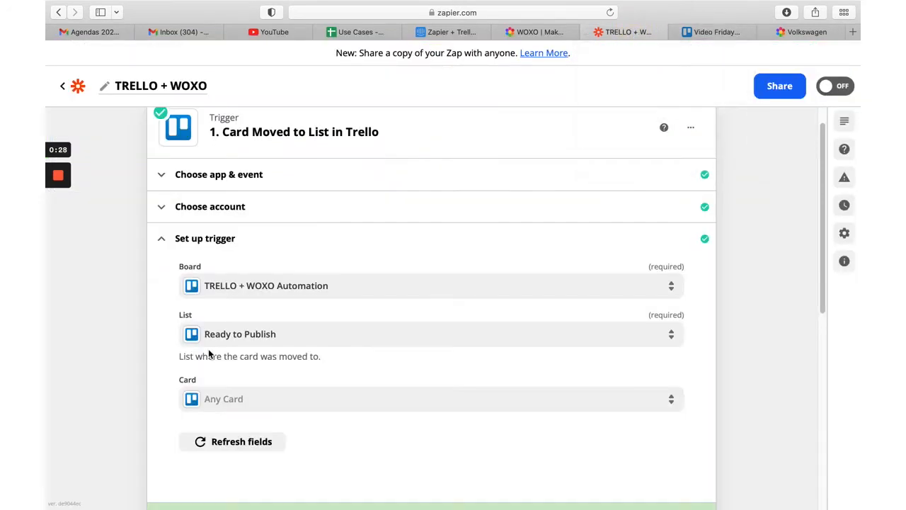
Step: Close the Trello trigger step, leaving the outline with Custom Request, Delay For and GET actions
scroll("down", 3)
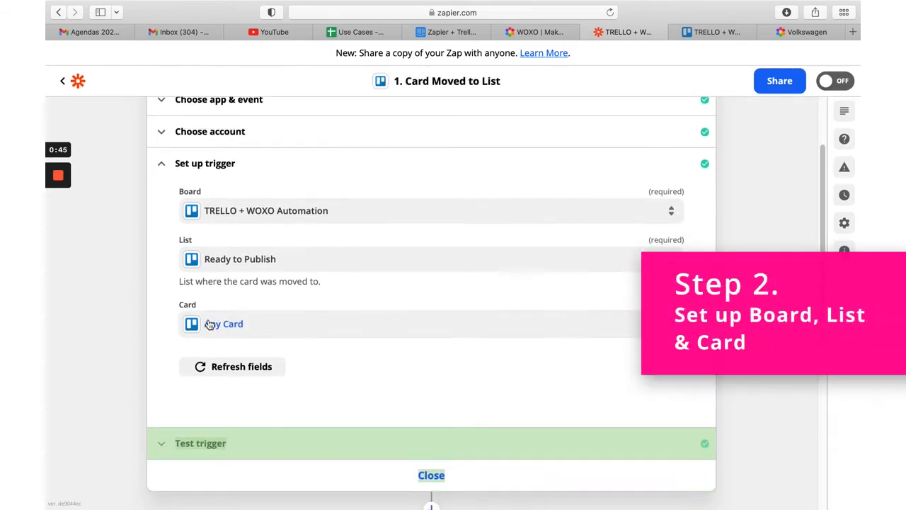
mouse_move(381, 425)
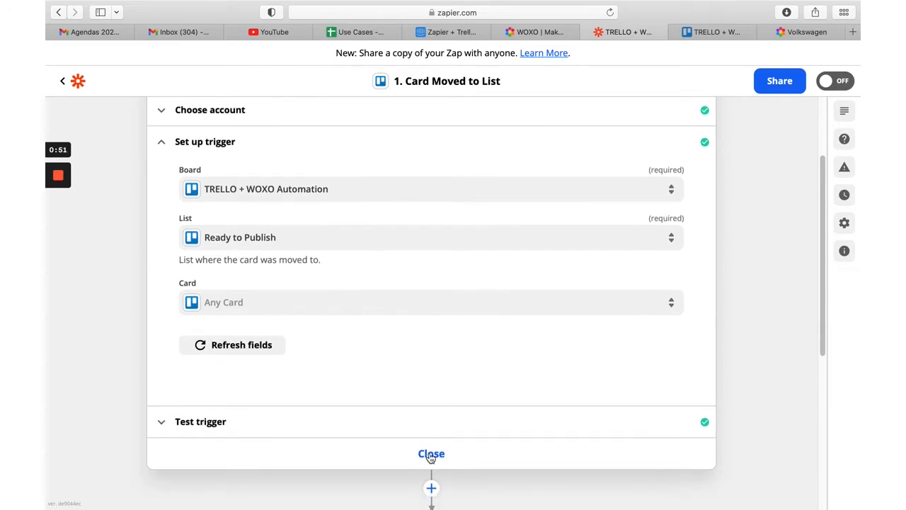
left_click(430, 453)
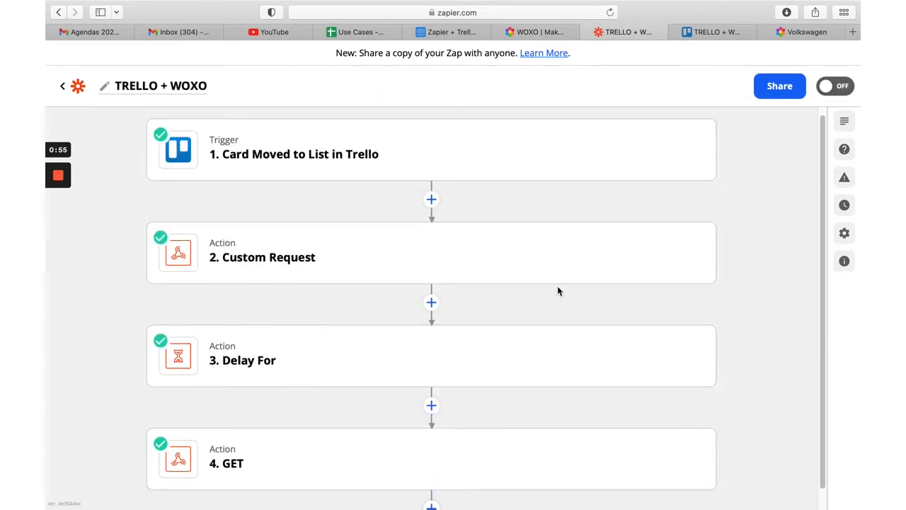
mouse_move(269, 238)
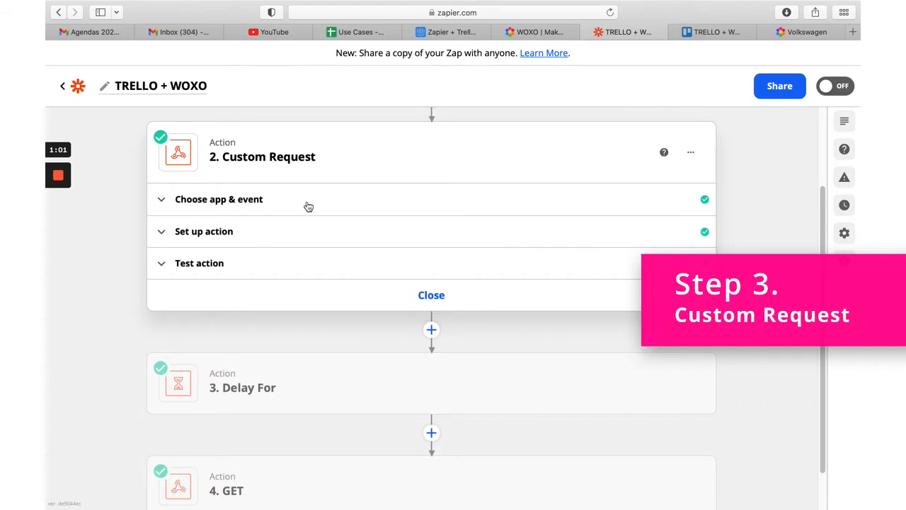
Step: Review the Custom Request's app, event and action: POST to the WOXO generate URL with card description data
left_click(218, 198)
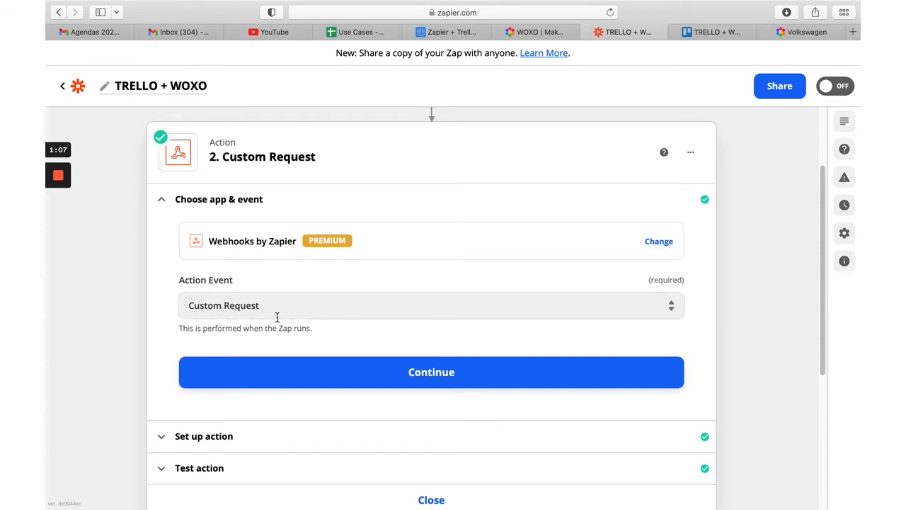
scroll("down", 3)
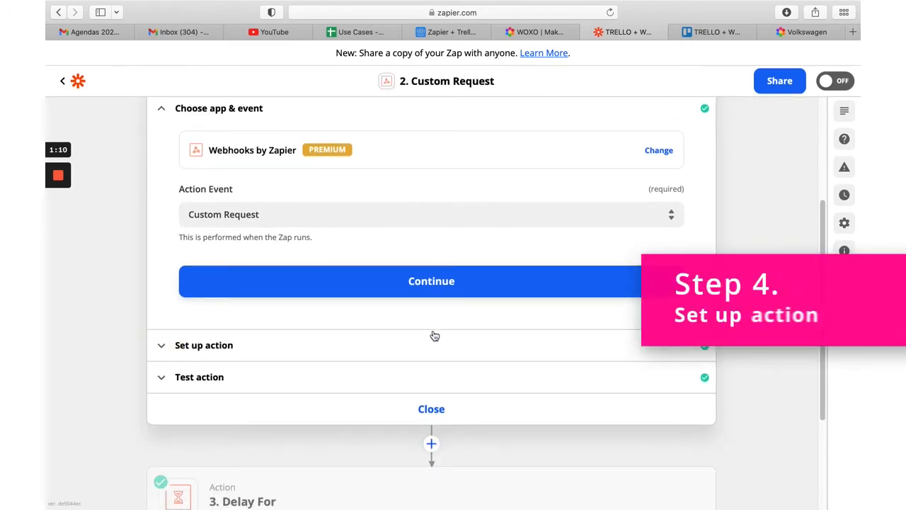
left_click(431, 280)
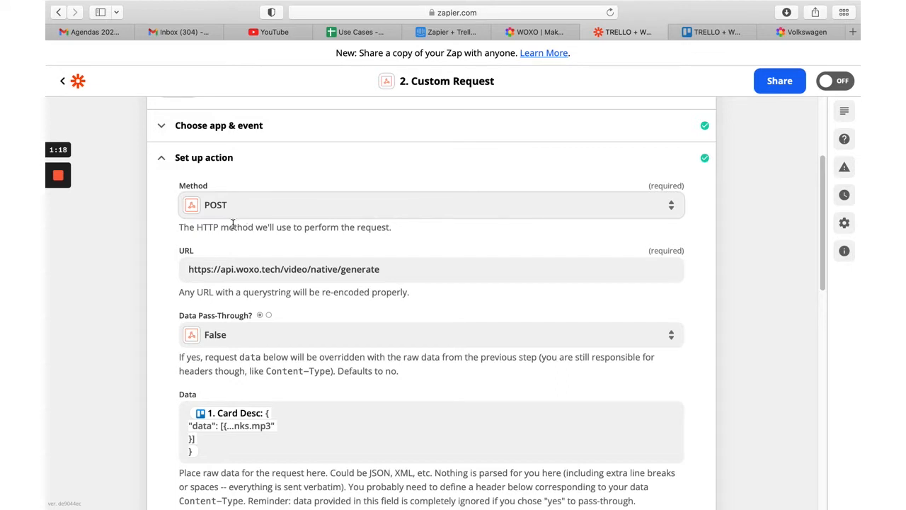
scroll("down", 3)
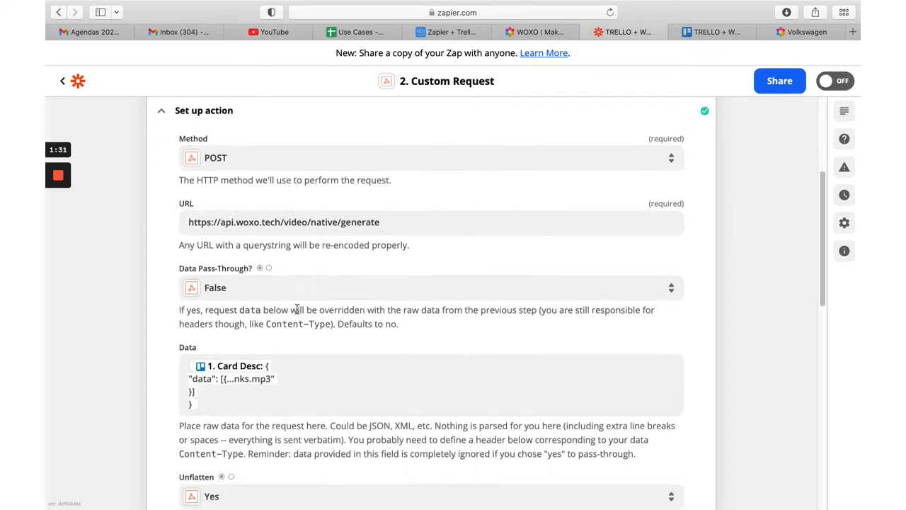
scroll("down", 3)
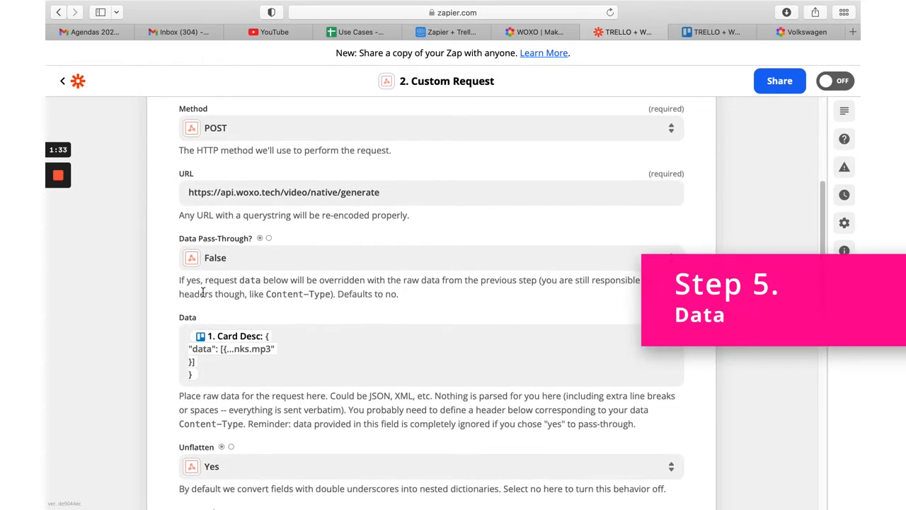
scroll("down", 3)
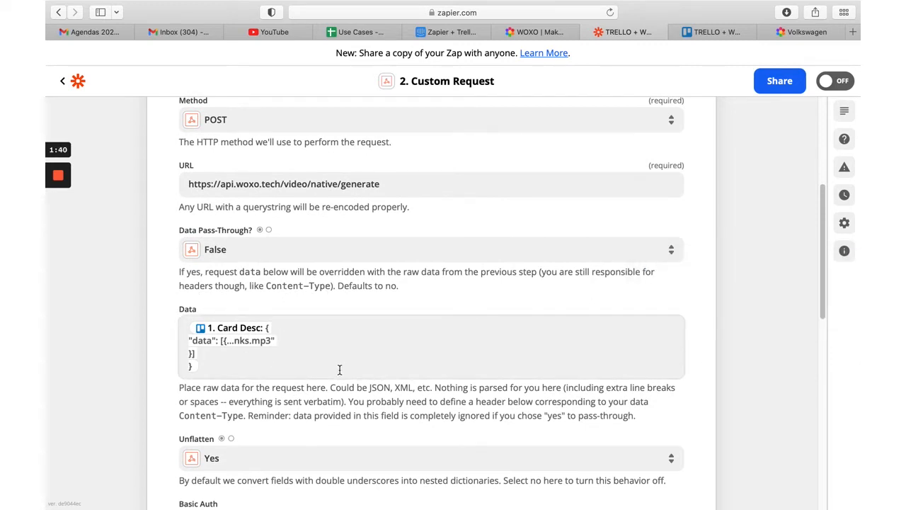
left_click(714, 31)
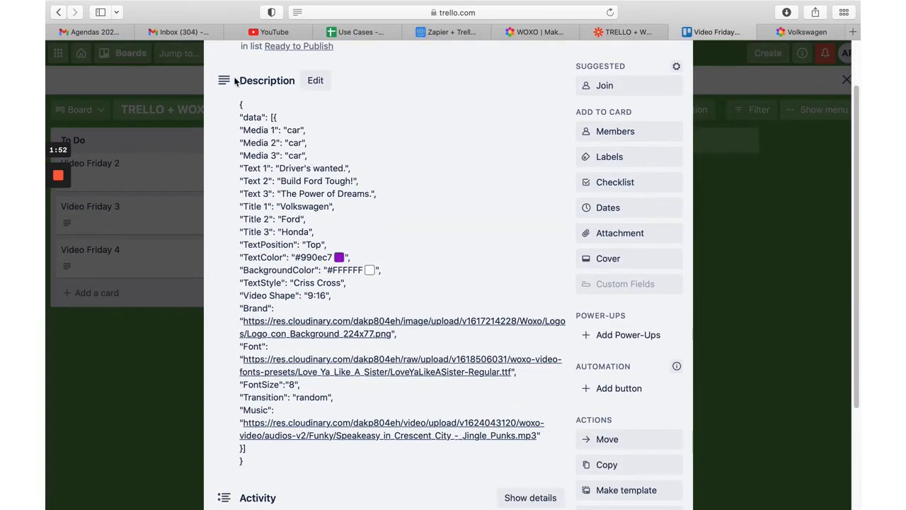
mouse_move(609, 155)
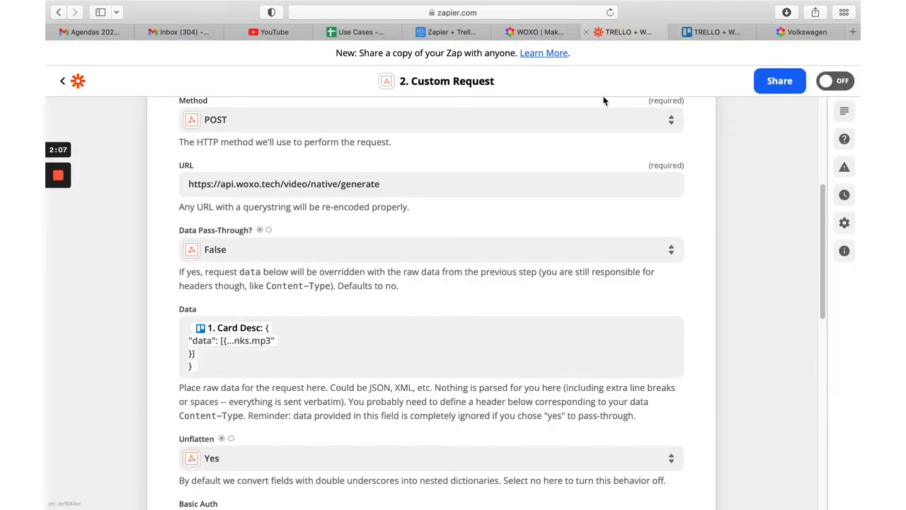
Step: Review the Basic Auth and team/token headers, then close the Custom Request step
scroll("down", 3)
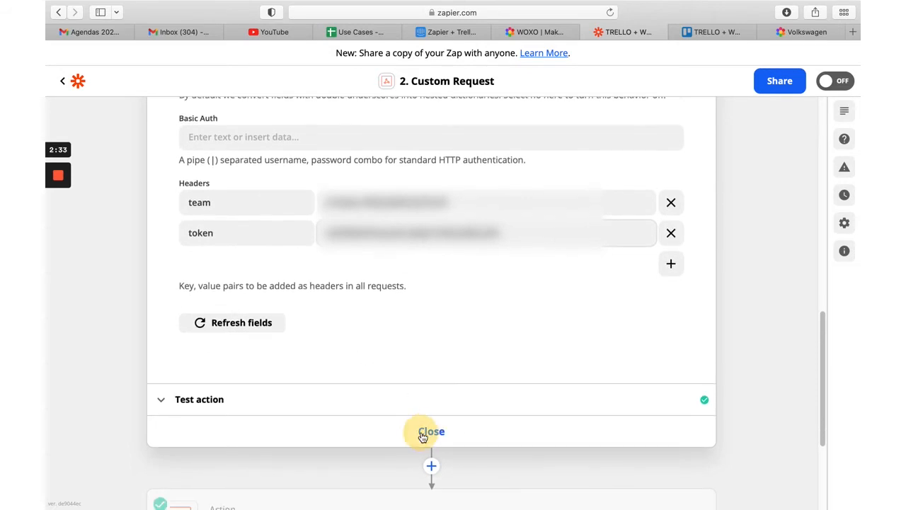
left_click(430, 431)
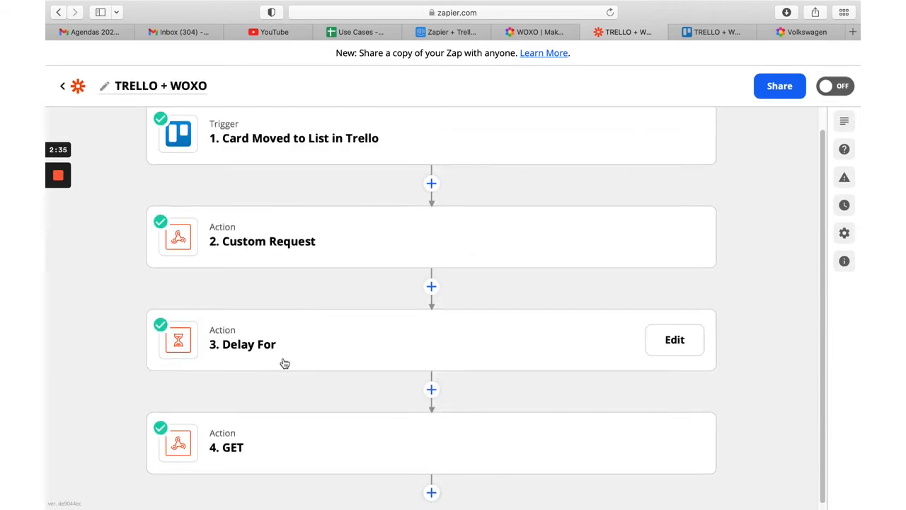
left_click(673, 340)
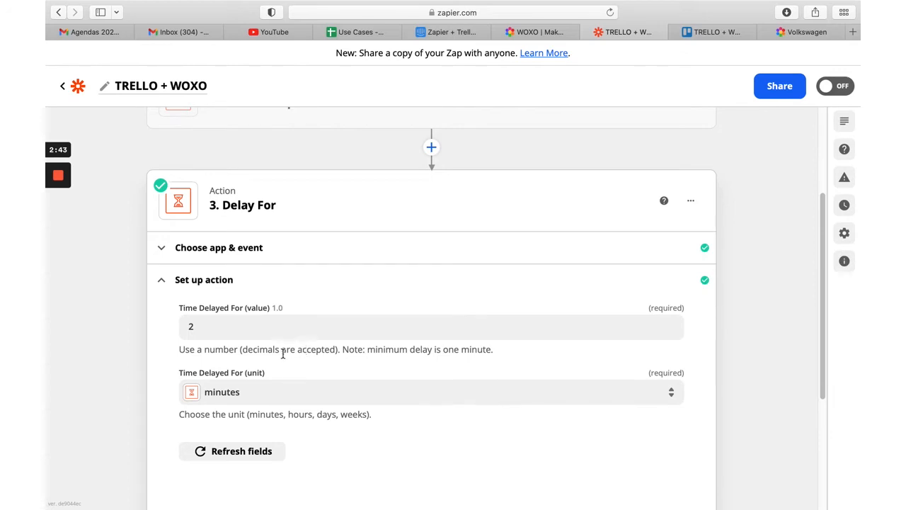
scroll("down", 3)
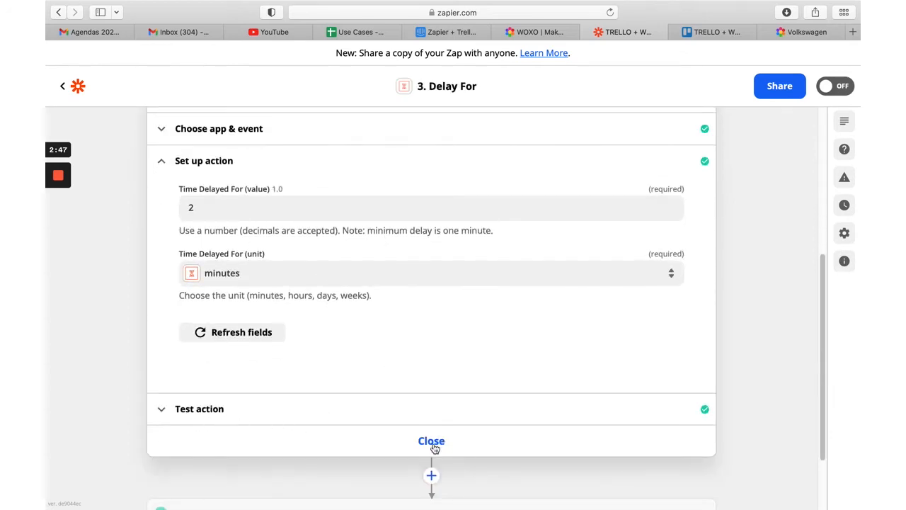
left_click(430, 440)
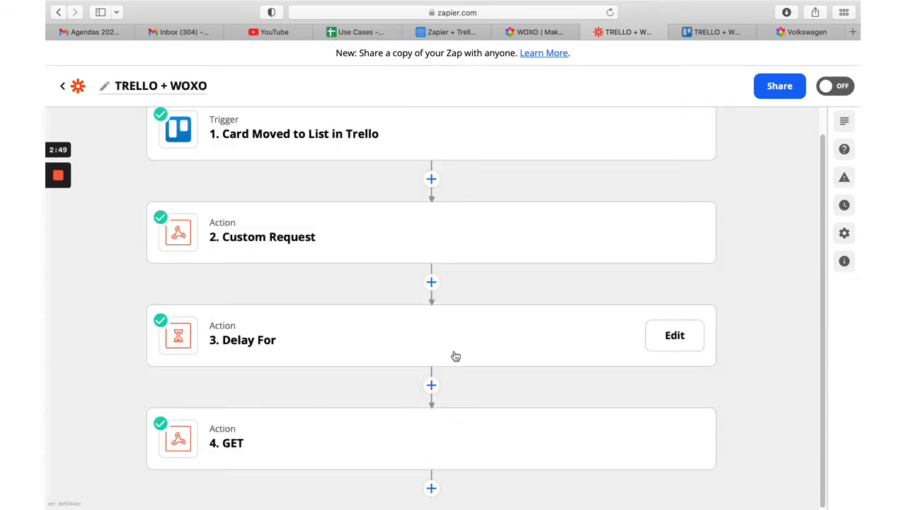
mouse_move(493, 428)
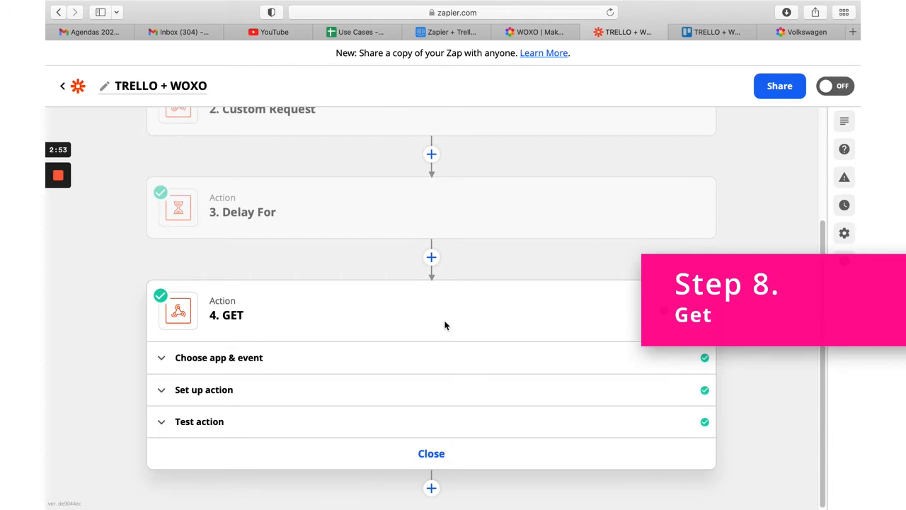
mouse_move(172, 371)
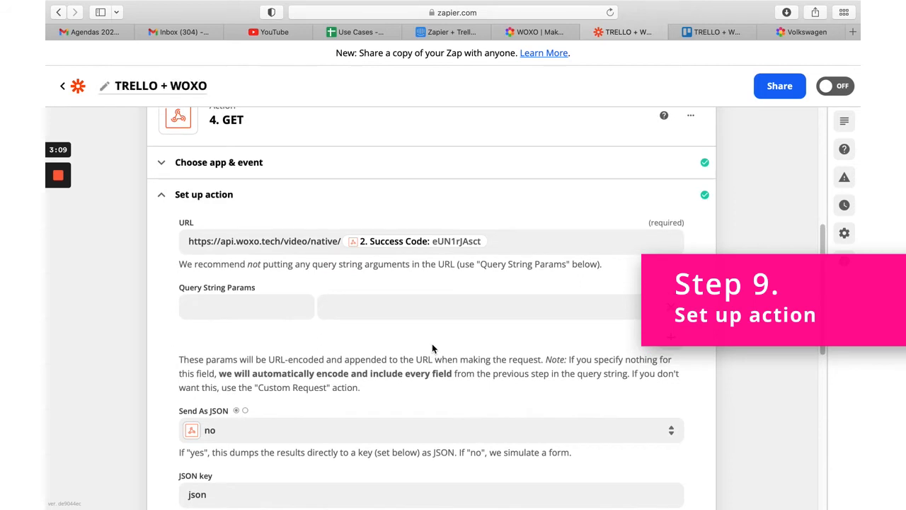
mouse_move(408, 333)
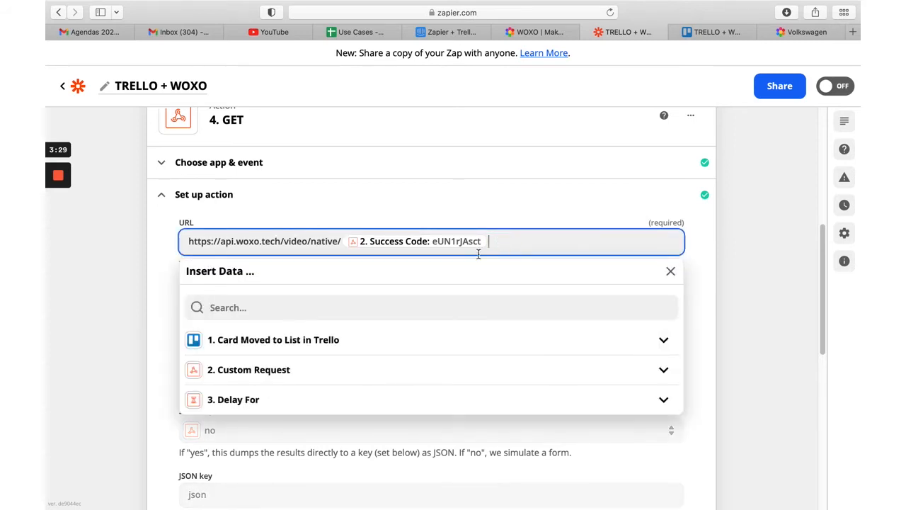
Step: Insert the Custom Request's Success Code into the GET step's URL
left_click(662, 370)
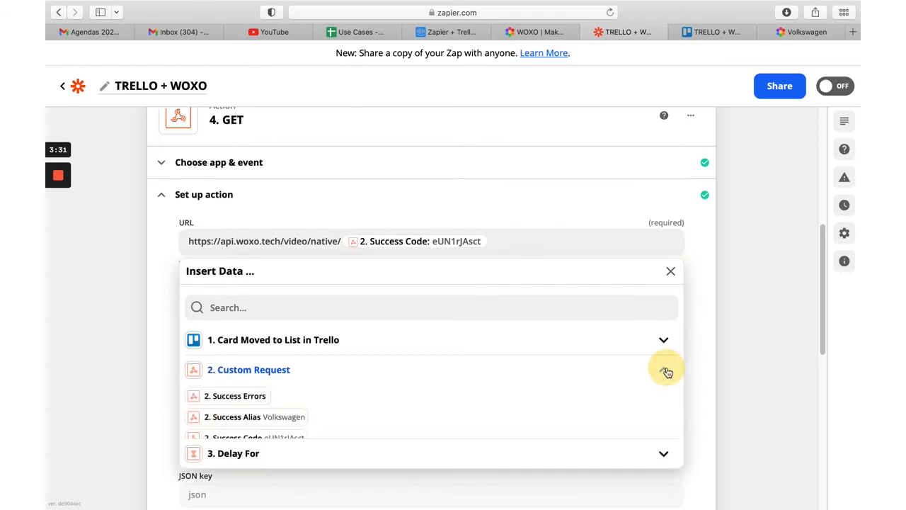
left_click(662, 370)
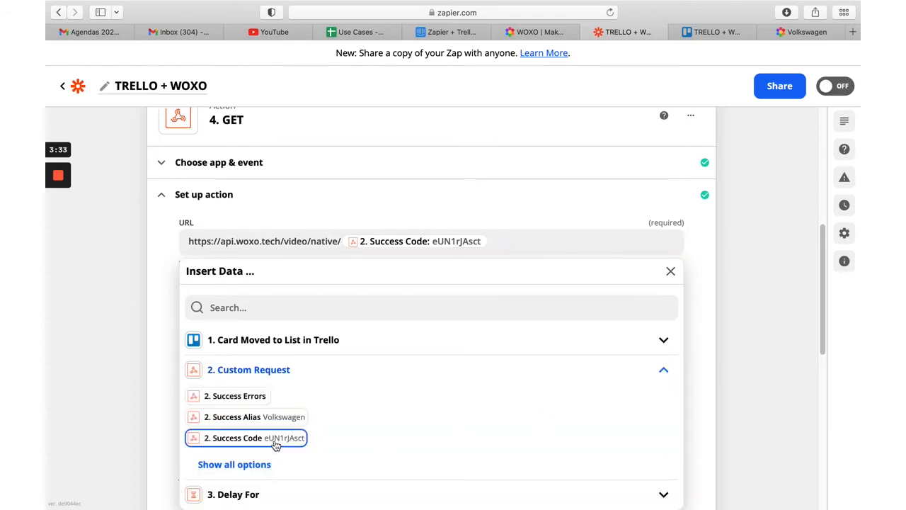
left_click(246, 437)
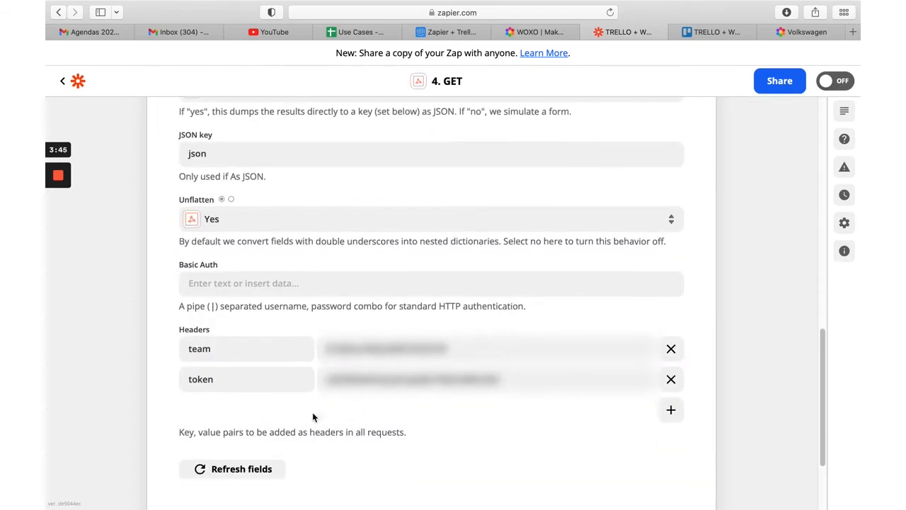
mouse_move(280, 415)
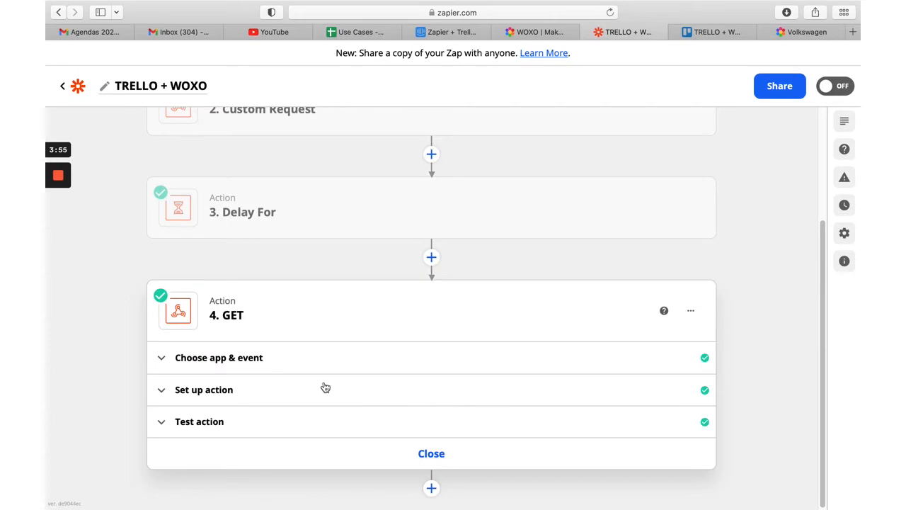
Step: Review the GET test response with the video's downloadLink, thumbnail and preview links
left_click(198, 422)
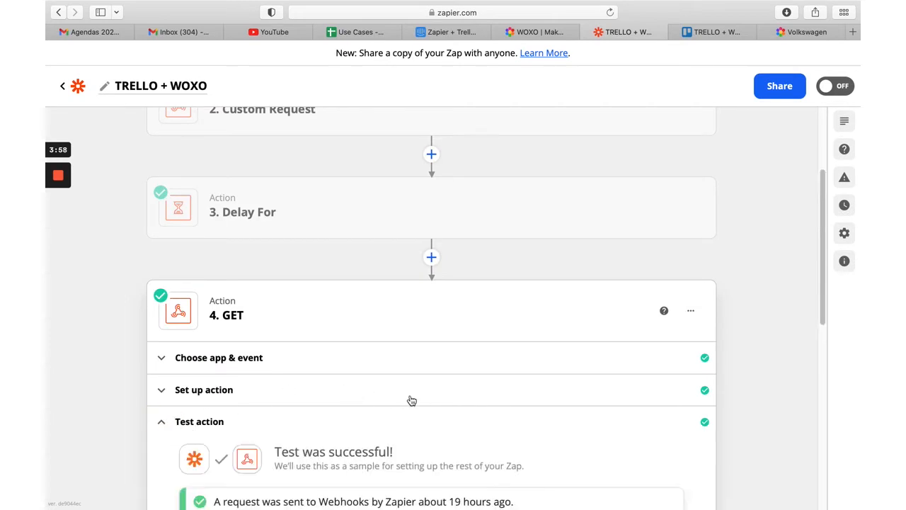
scroll("down", 3)
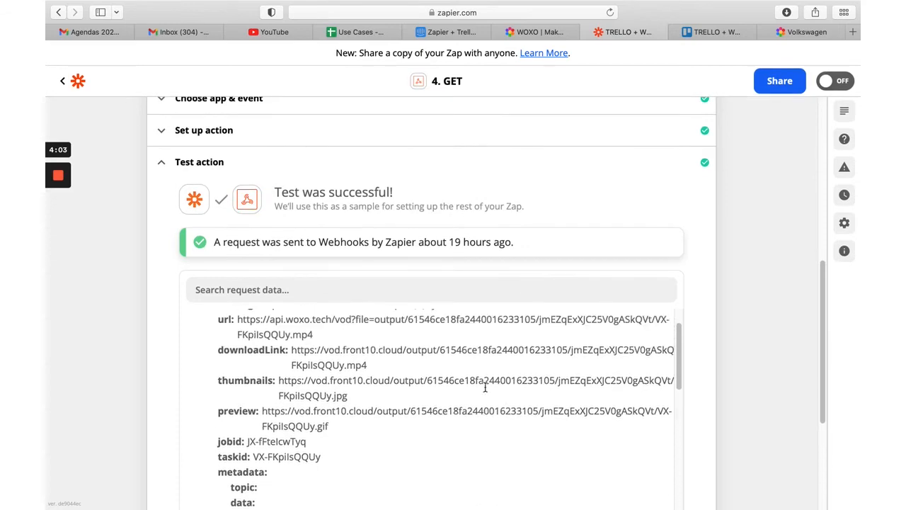
scroll("up", 3)
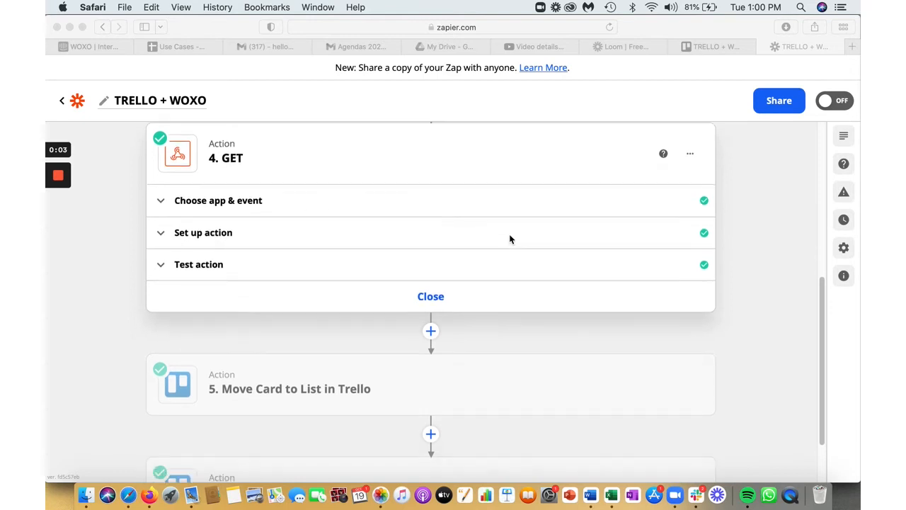
scroll("down", 3)
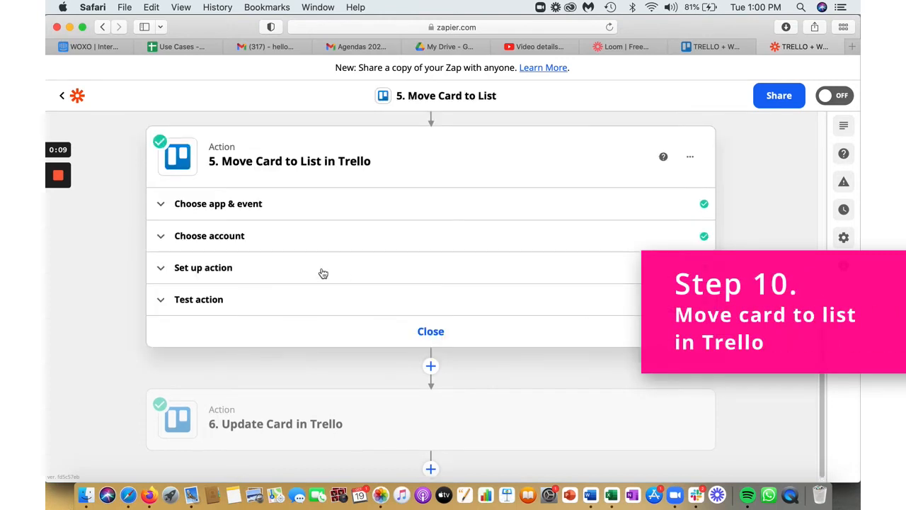
Step: Review the Move Card step's board and list fields (Ready to Publish to Done/Published) and close it
left_click(218, 203)
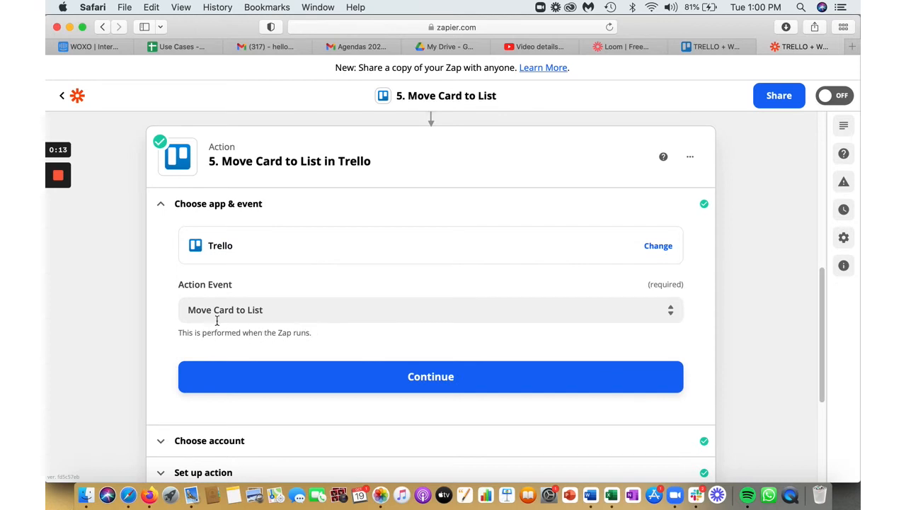
mouse_move(248, 300)
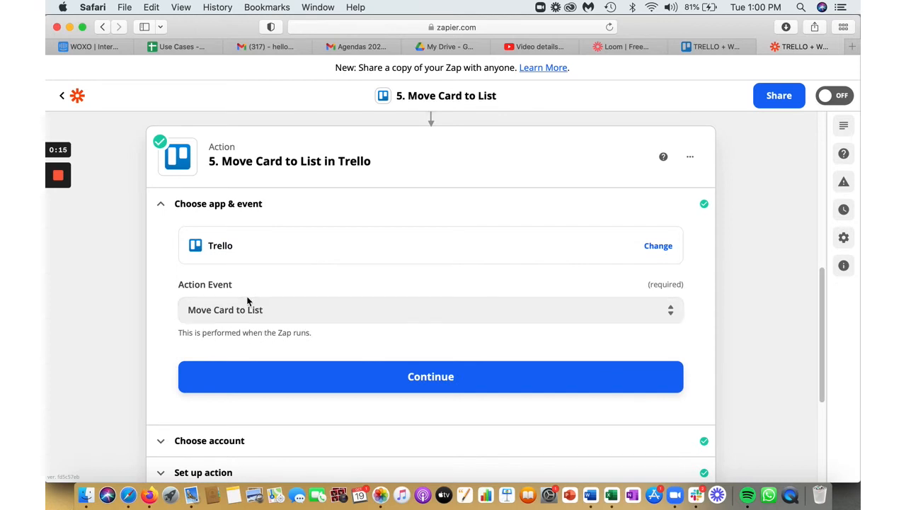
scroll("down", 3)
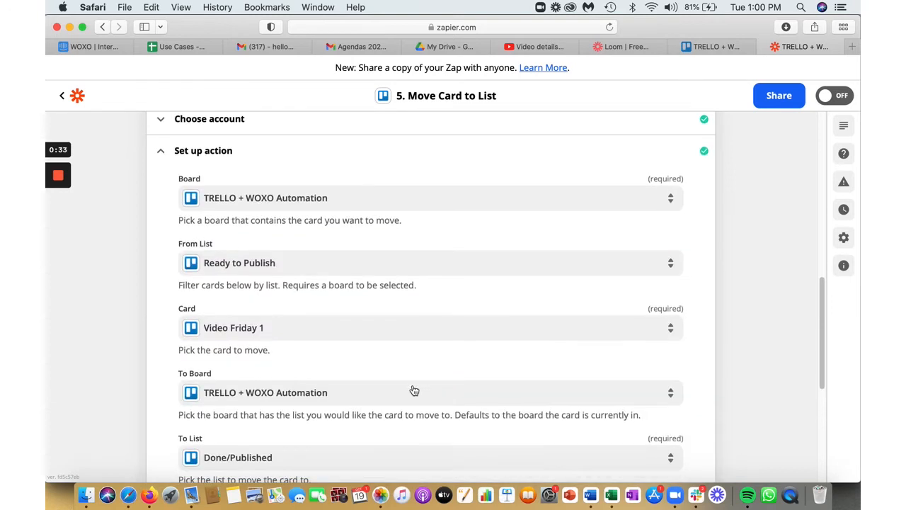
mouse_move(195, 177)
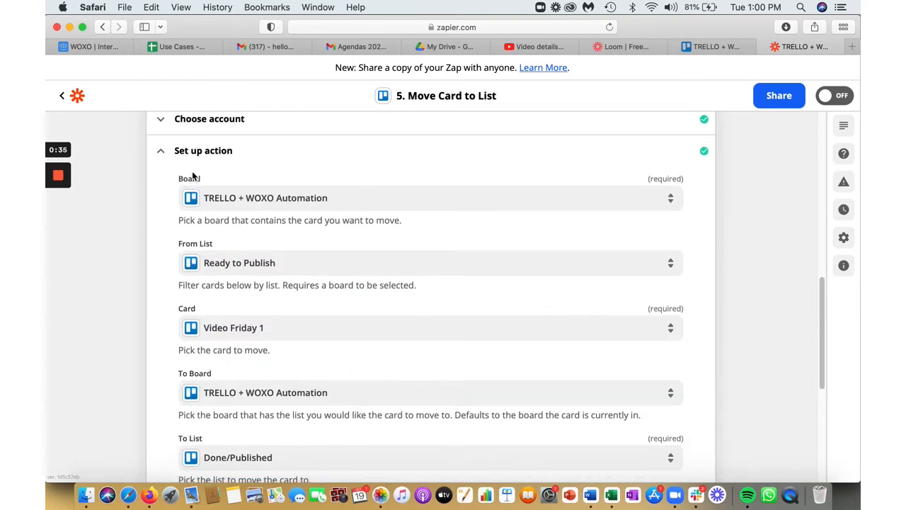
scroll("down", 3)
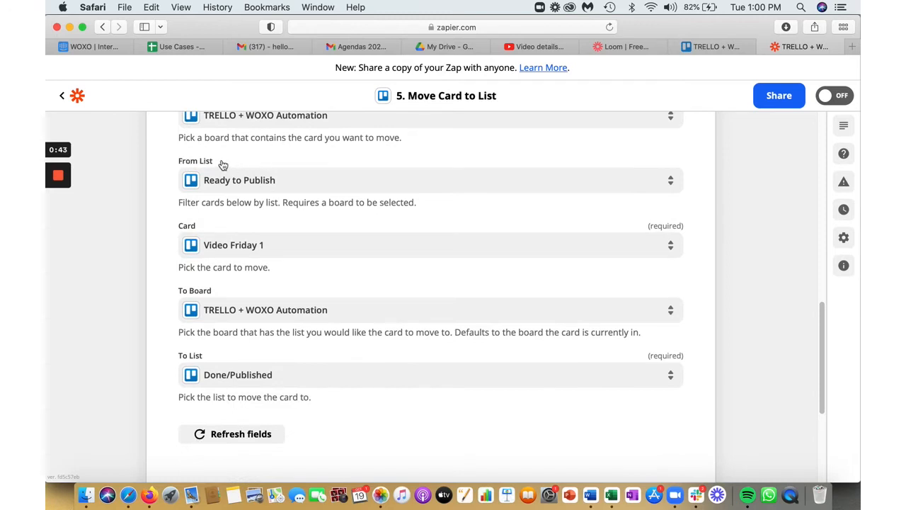
mouse_move(211, 361)
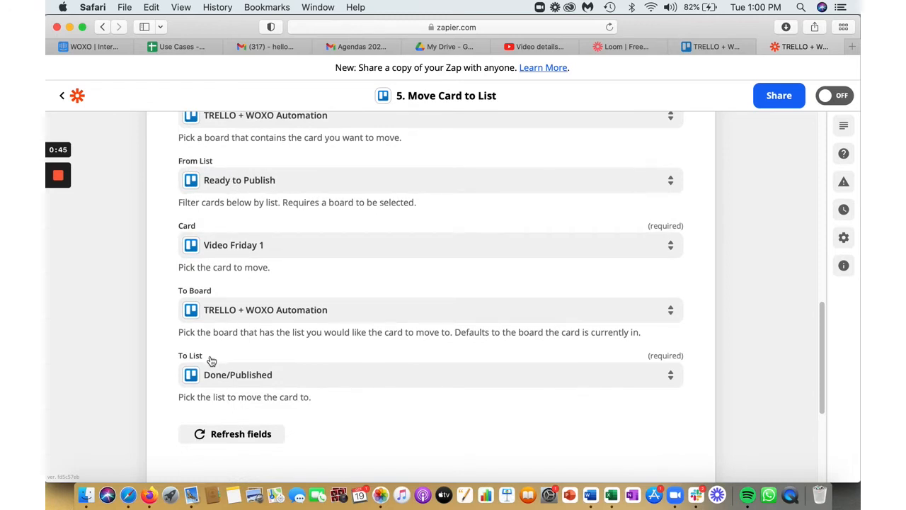
scroll("down", 3)
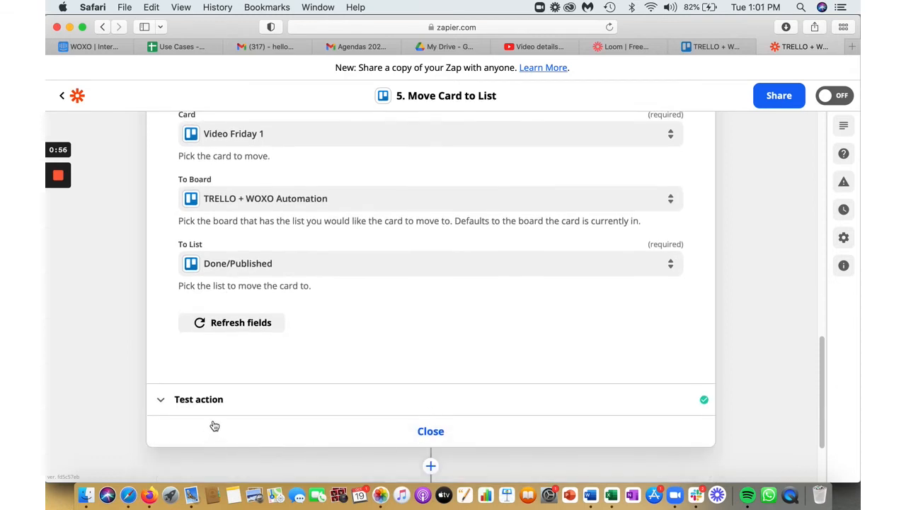
left_click(431, 430)
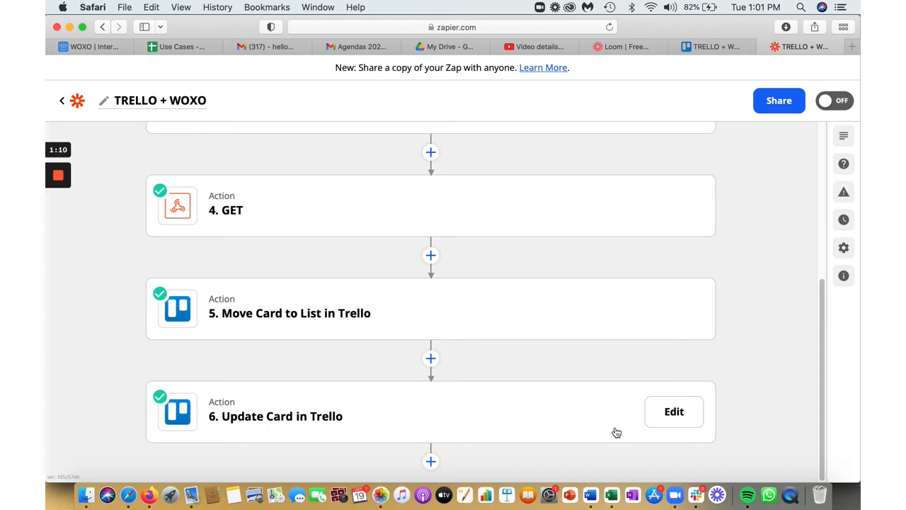
Step: Review the Update Card step's app, event and Card Name field for Video Friday 1
left_click(674, 410)
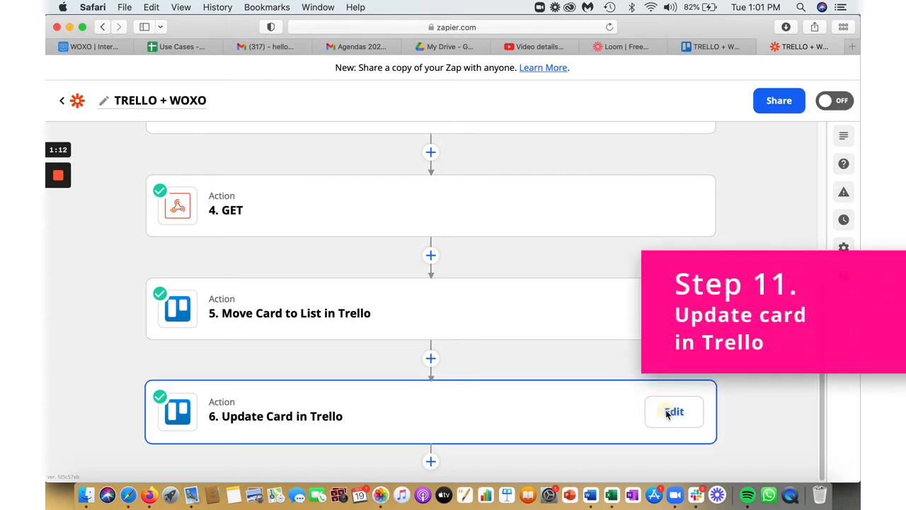
left_click(674, 410)
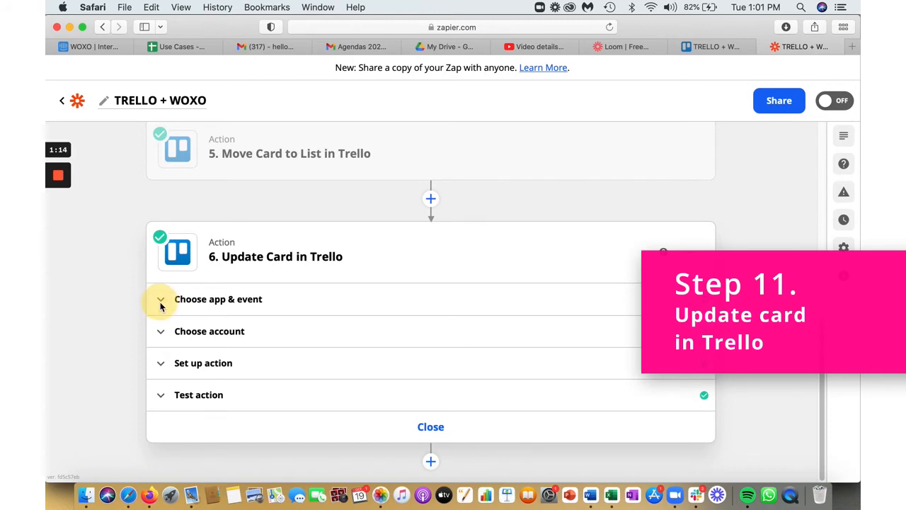
left_click(161, 299)
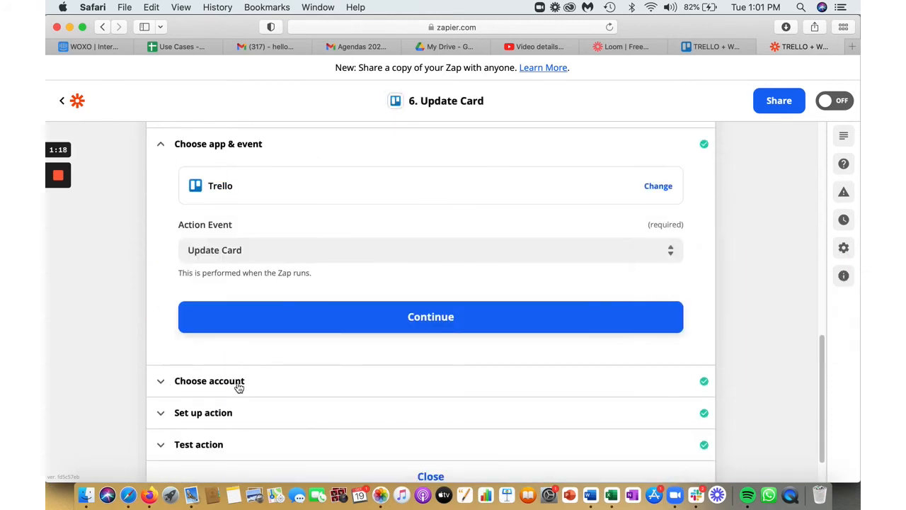
scroll("down", 3)
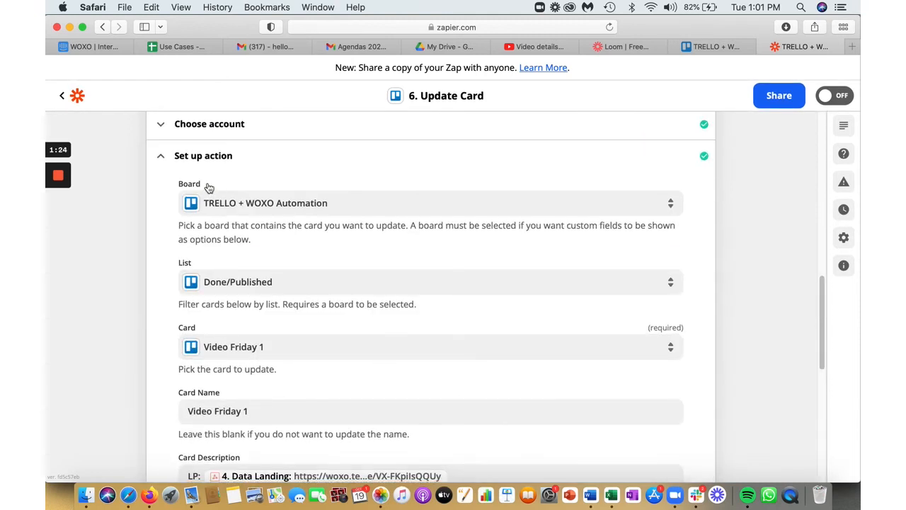
scroll("down", 3)
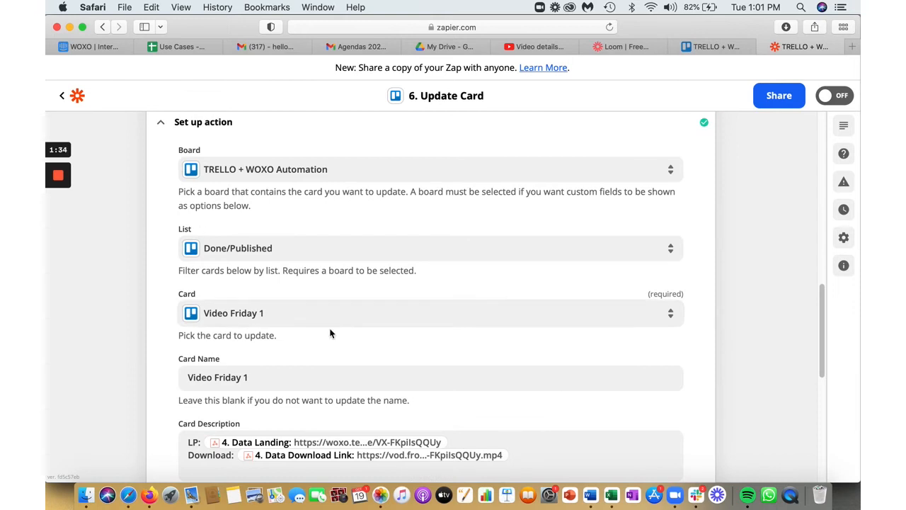
scroll("down", 3)
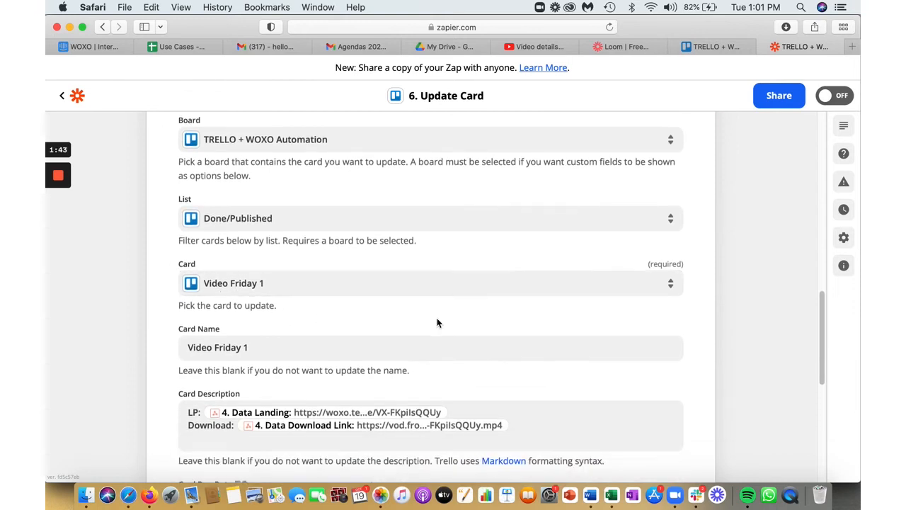
Step: Review the Card Description field carrying the landing page and download links
scroll("down", 3)
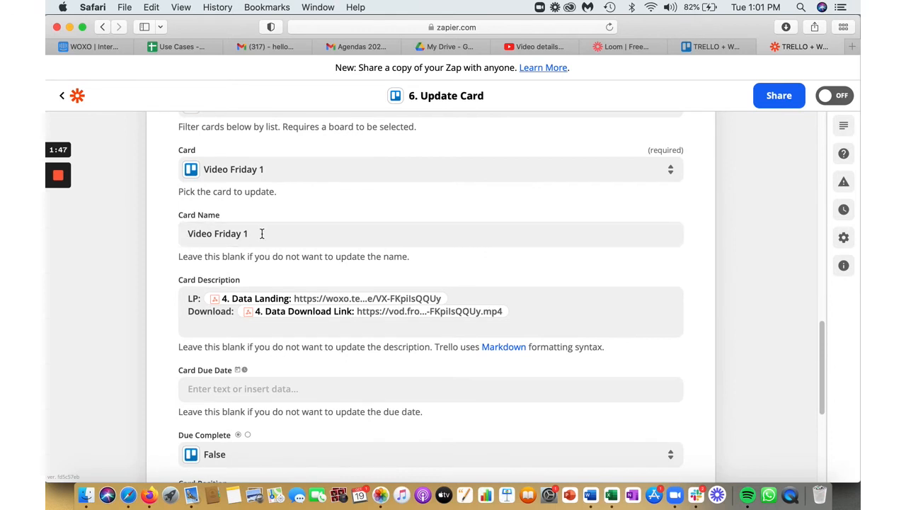
scroll("down", 3)
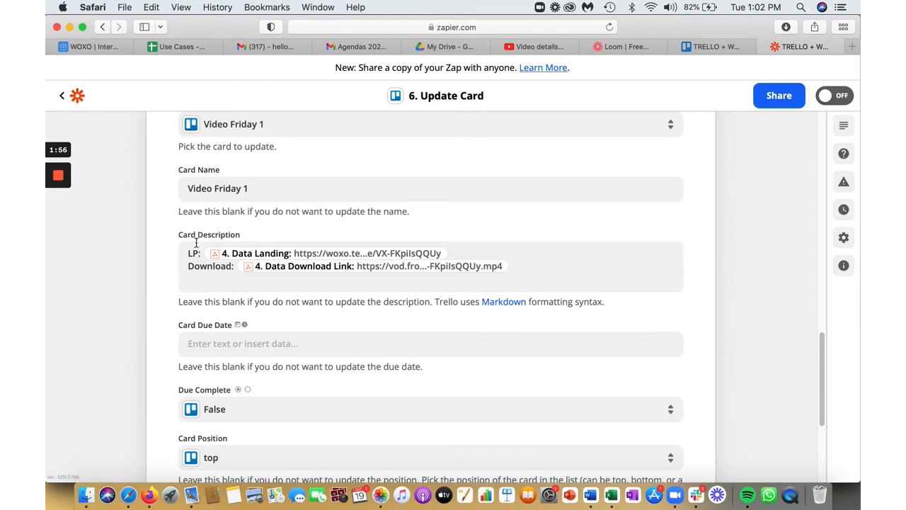
mouse_move(238, 235)
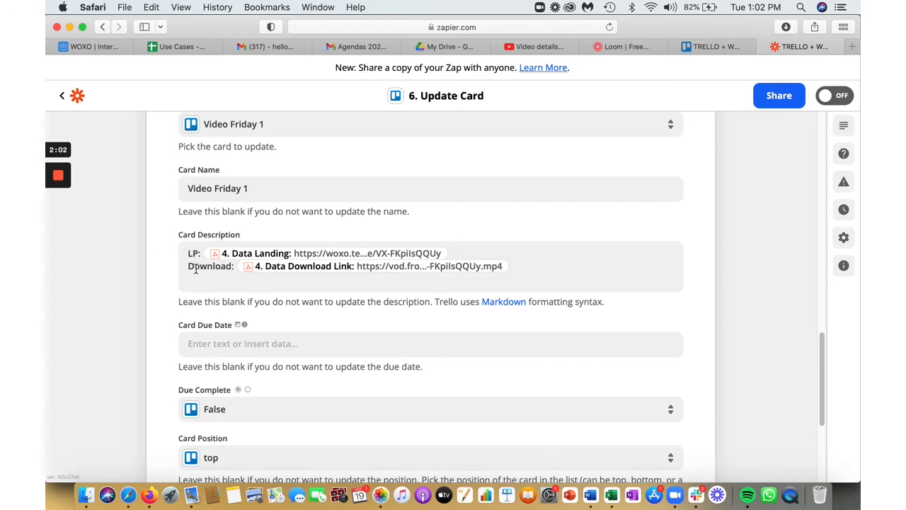
scroll("down", 3)
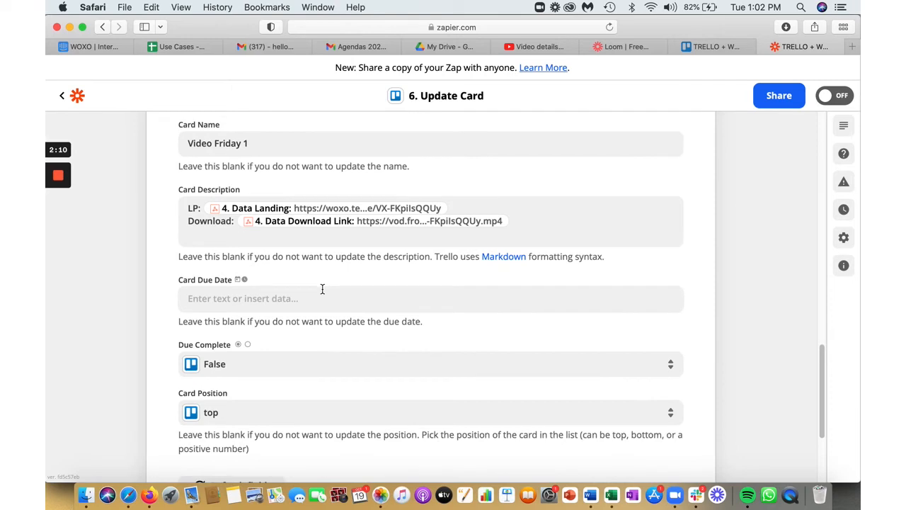
scroll("down", 3)
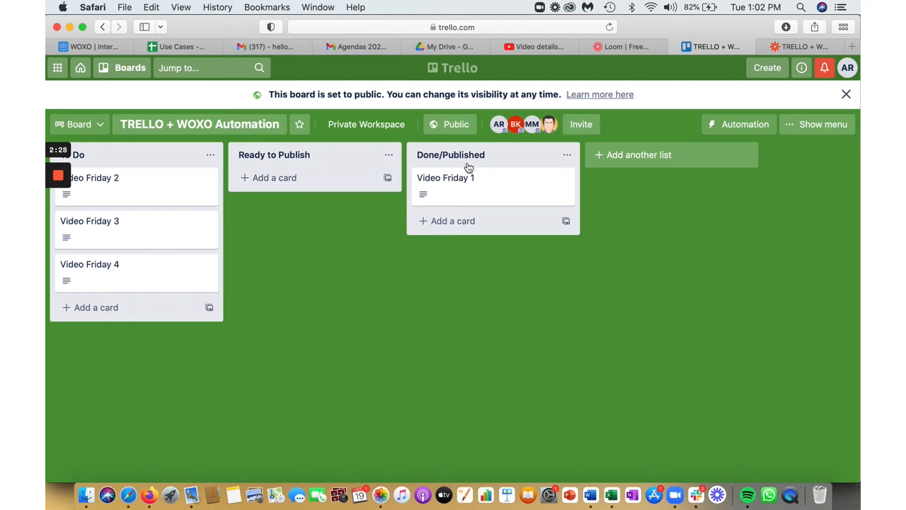
mouse_move(473, 187)
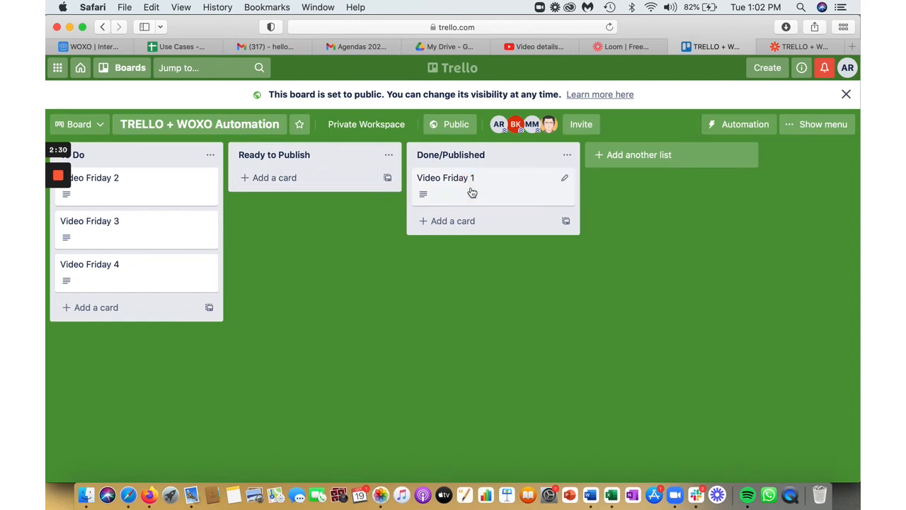
Step: View Video Friday 1's description links in Trello and follow the MP4 download link
left_click(444, 179)
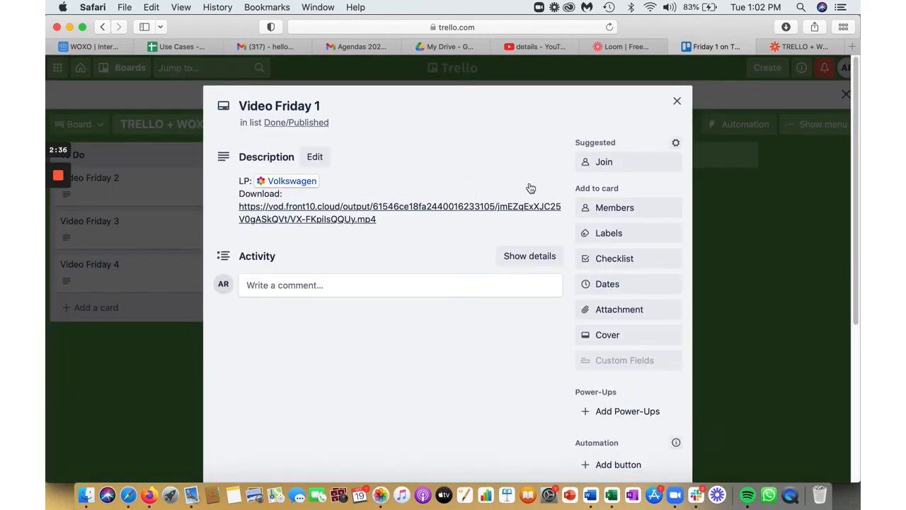
mouse_move(292, 181)
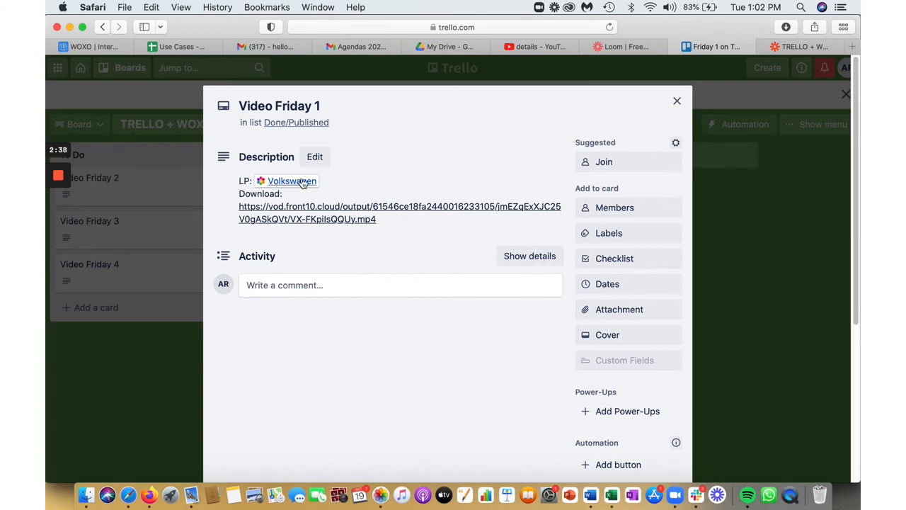
mouse_move(329, 226)
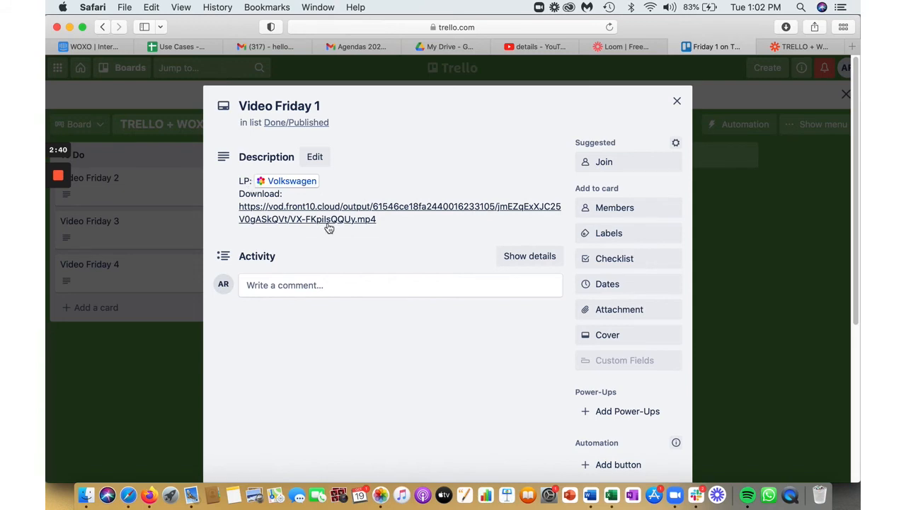
left_click(444, 46)
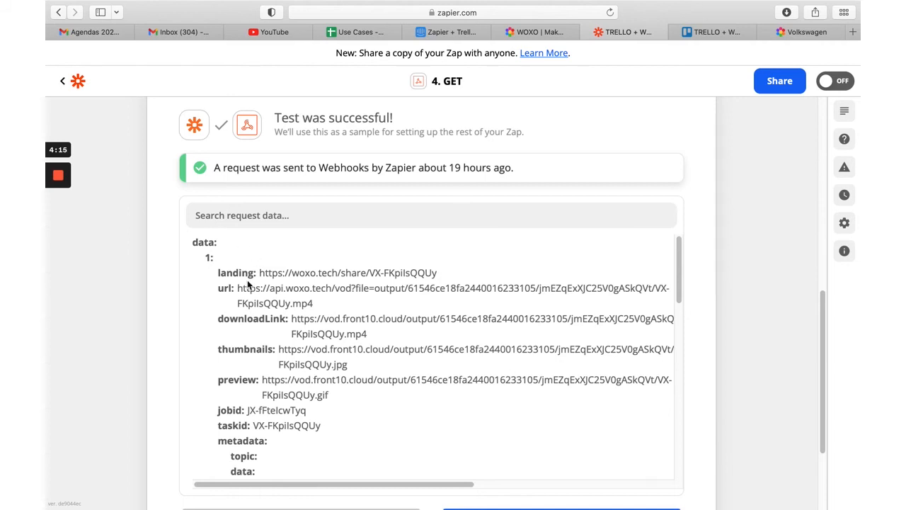
Step: Play the generated Volkswagen video on its WOXO landing page from the GET response URL
double_click(346, 272)
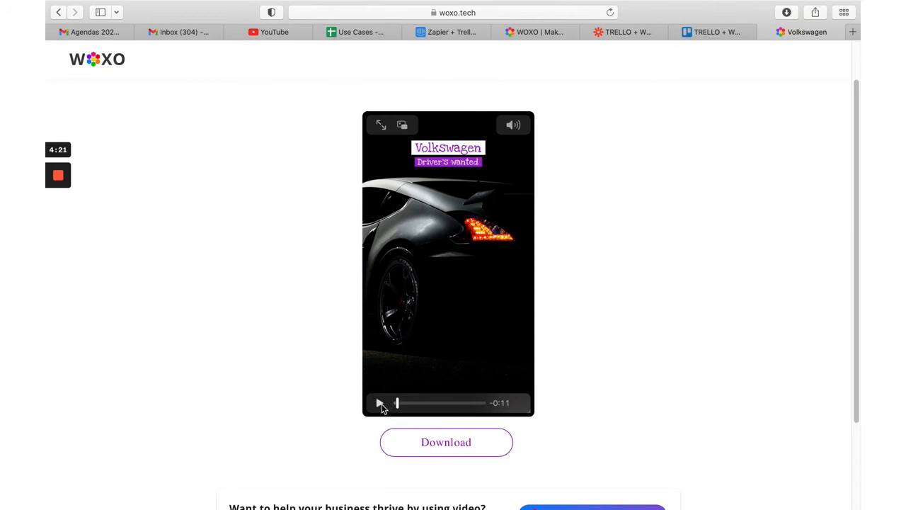
left_click(379, 402)
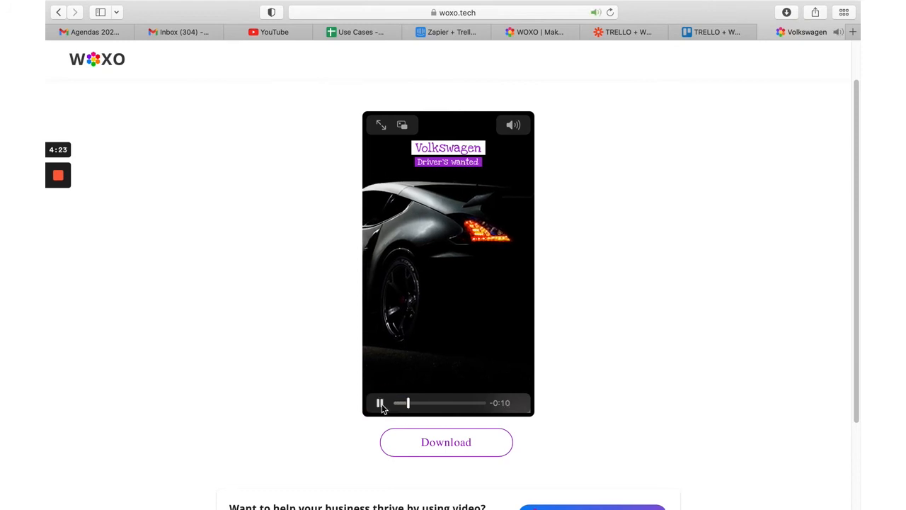